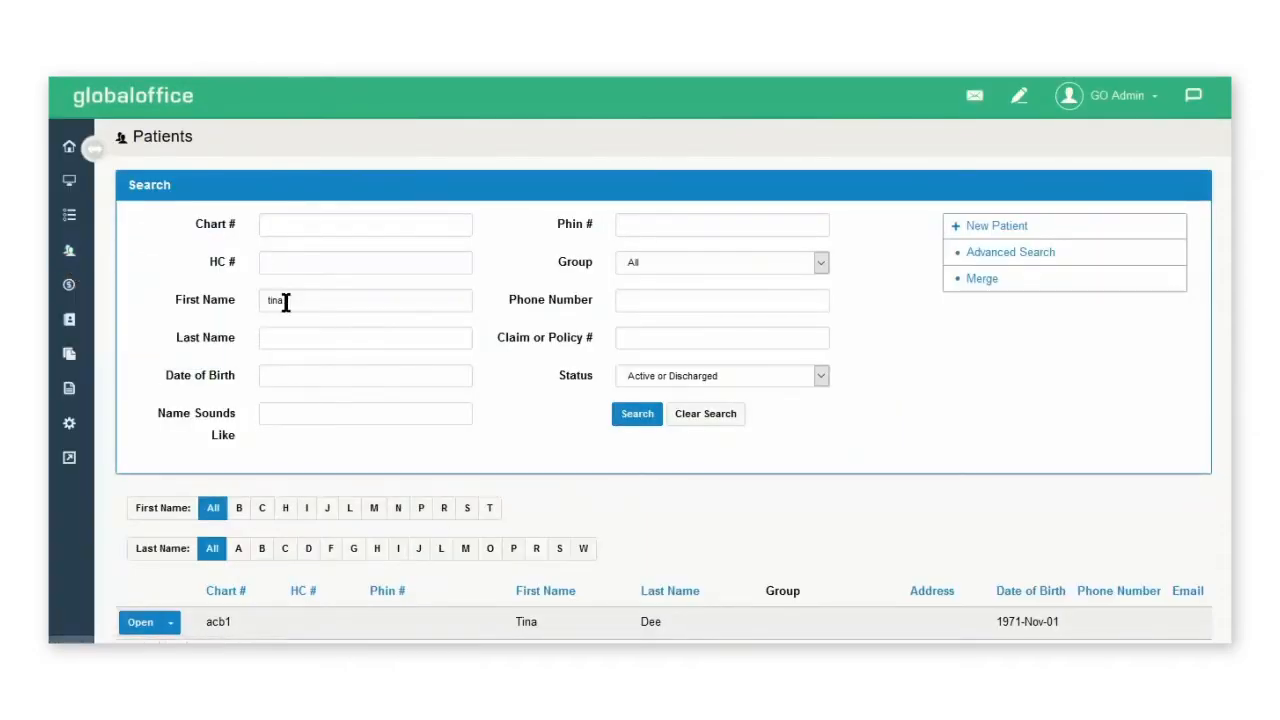
- Search patients by first name 'tina' and show the actions for acb1
left_click(637, 413)
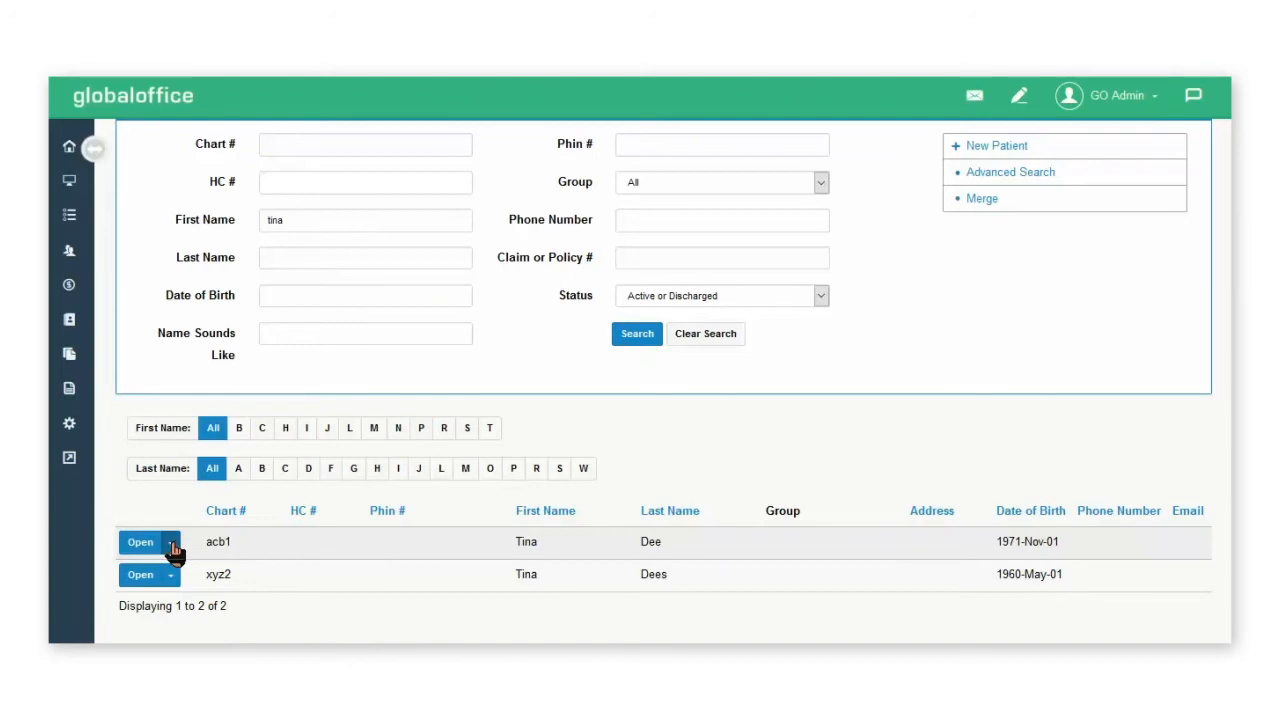
left_click(170, 541)
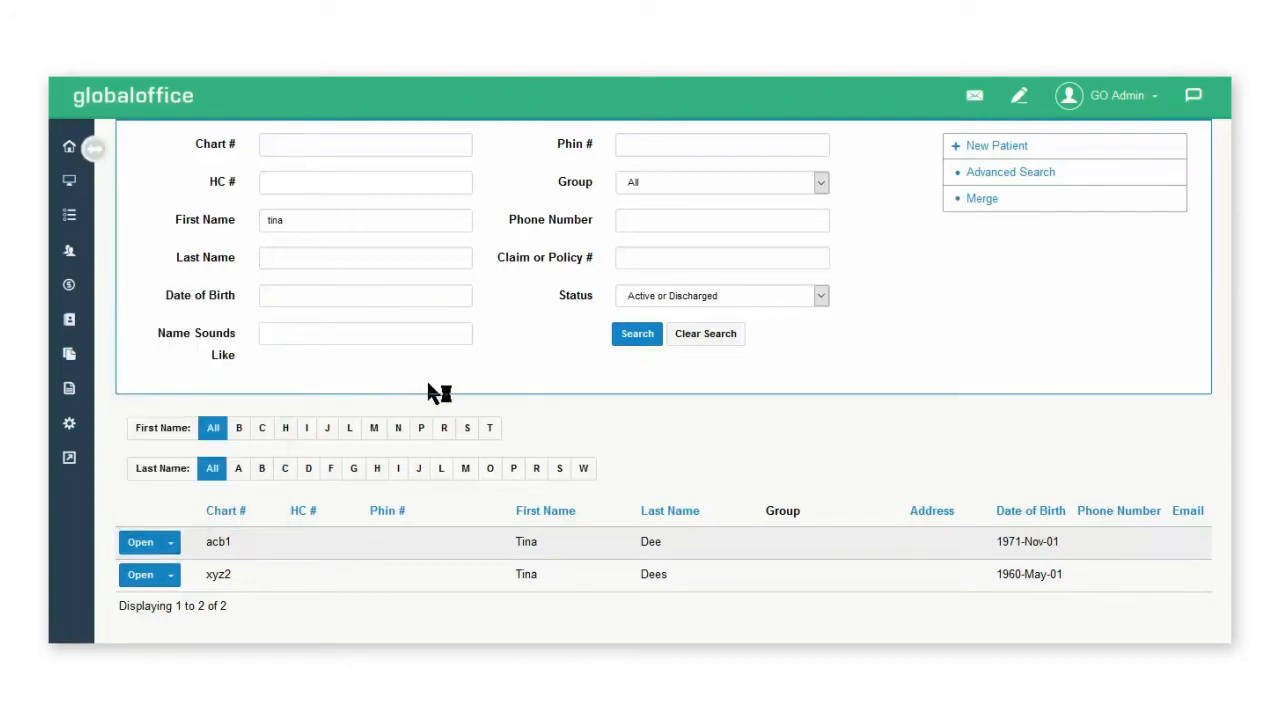
left_click(982, 198)
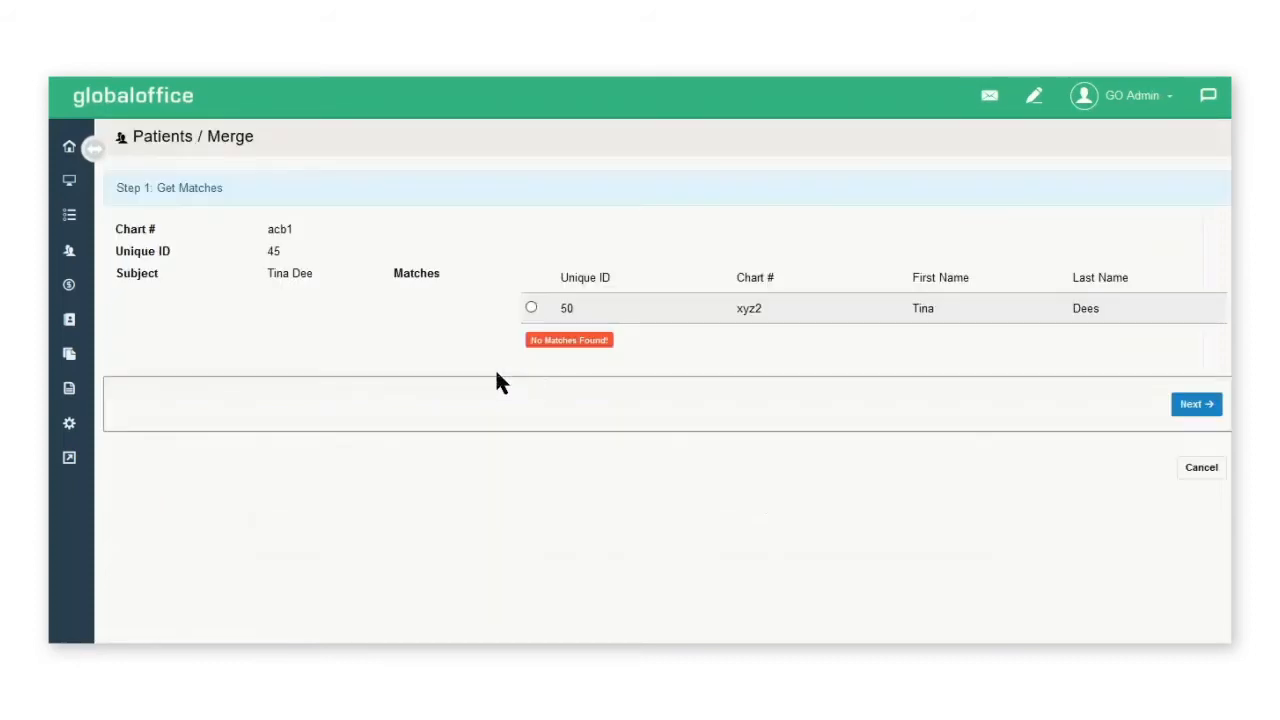
mouse_move(365, 300)
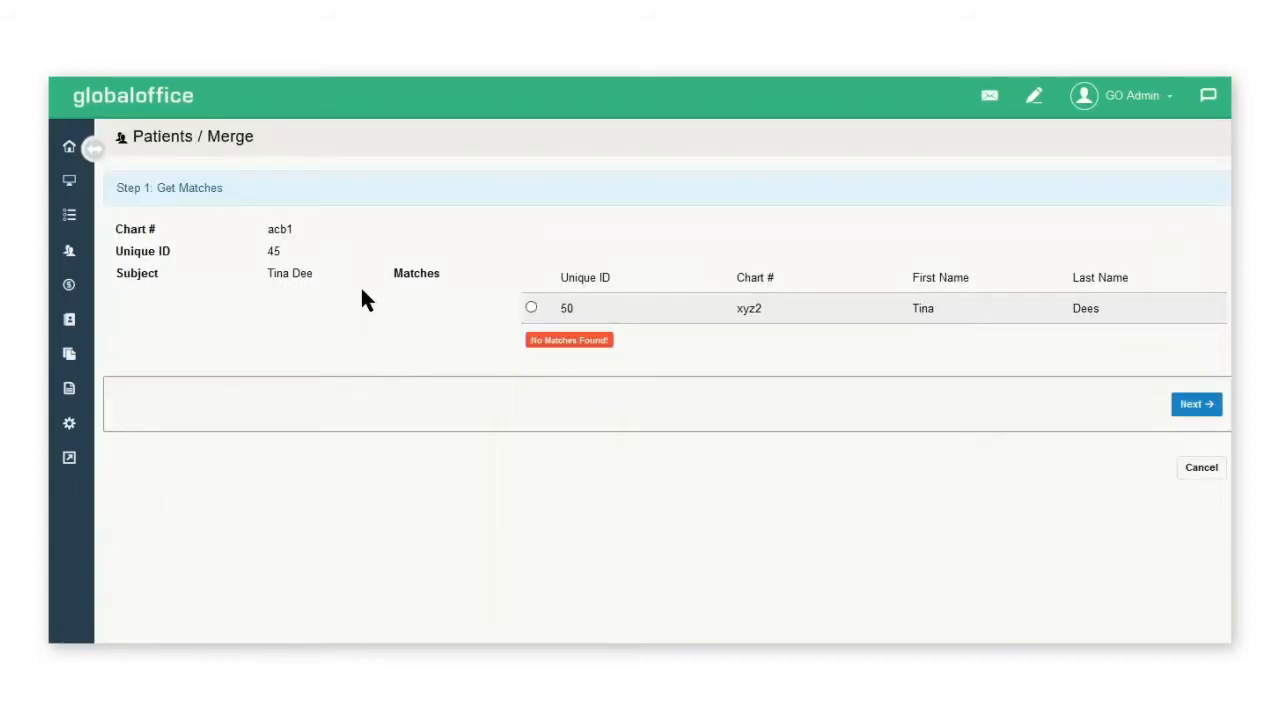
mouse_move(715, 267)
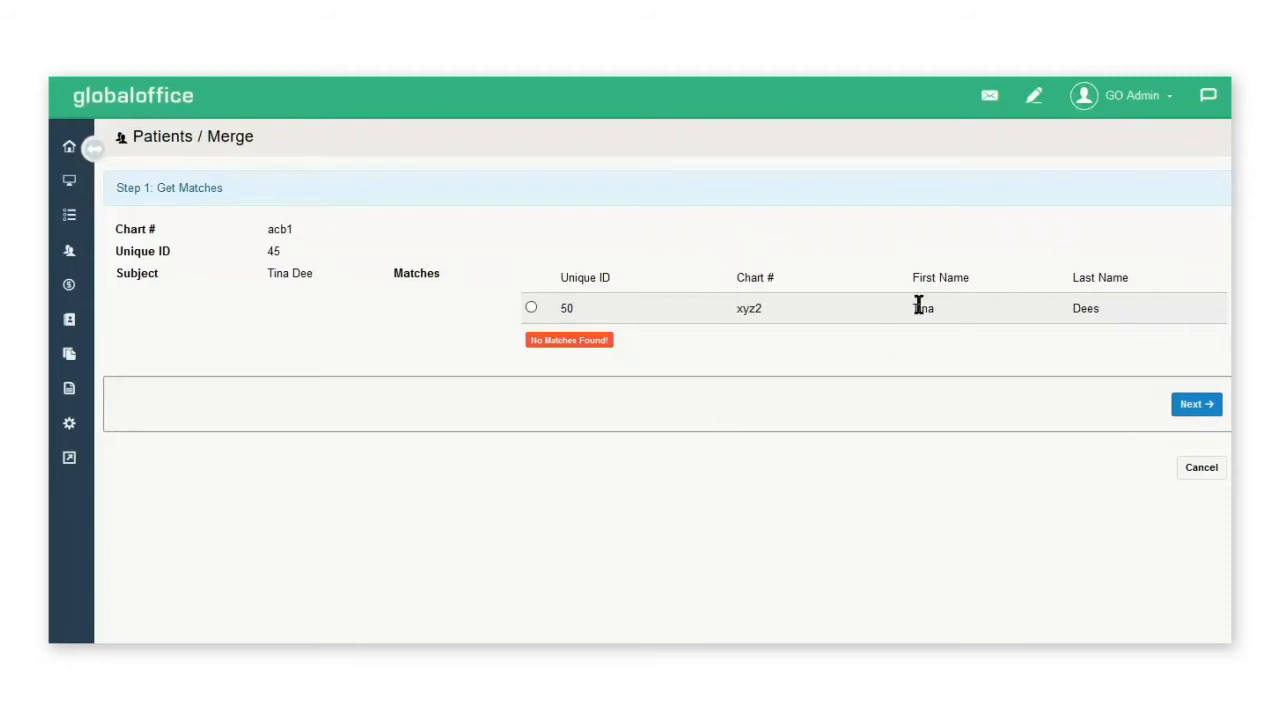
mouse_move(847, 363)
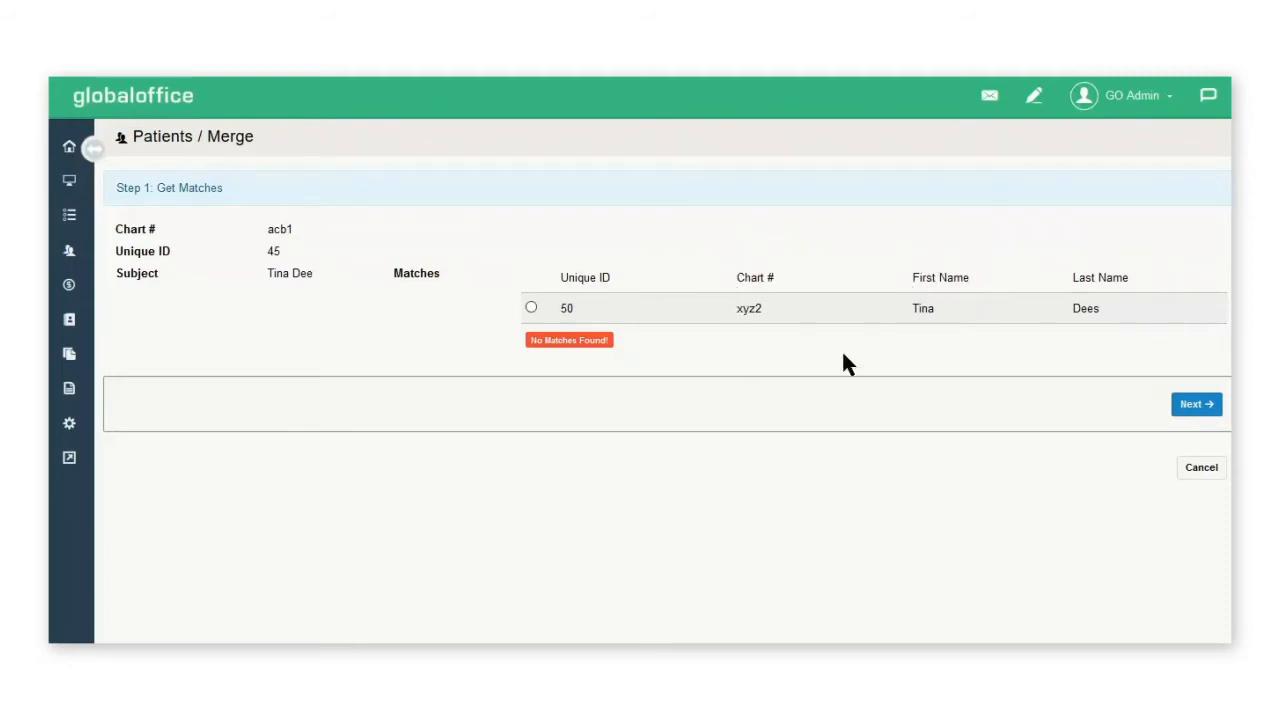
mouse_move(607, 283)
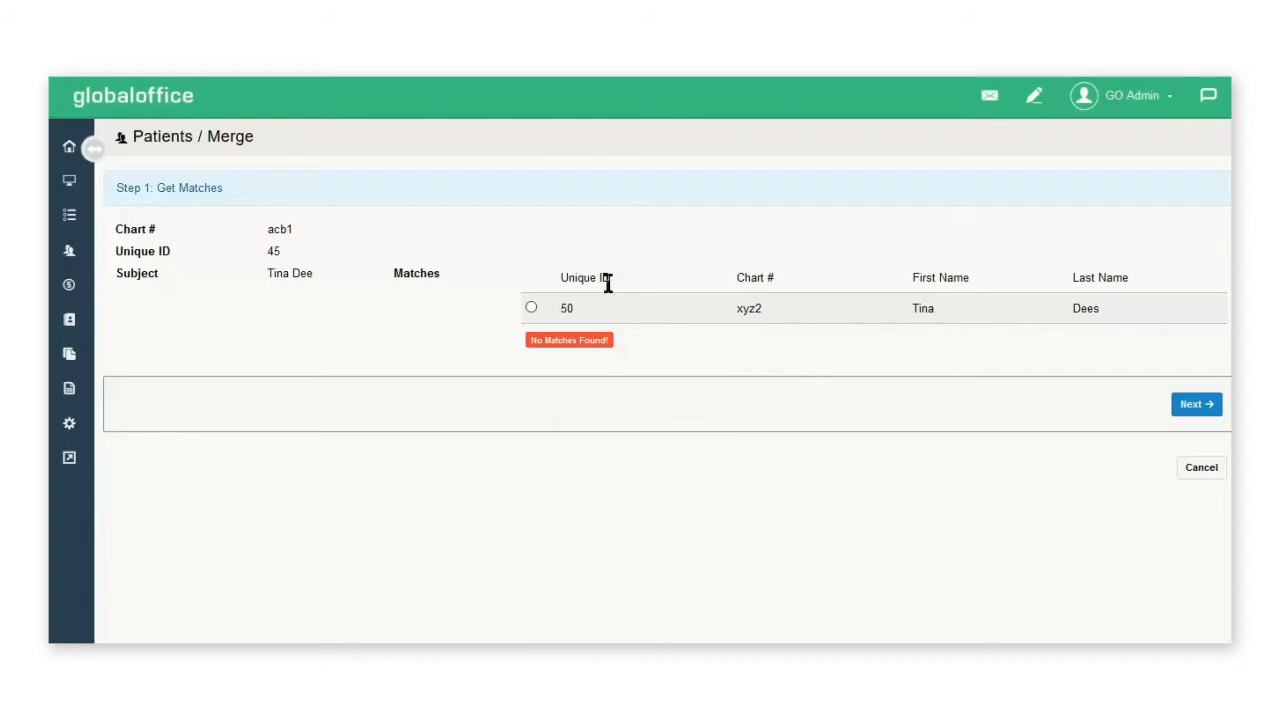
mouse_move(1050, 287)
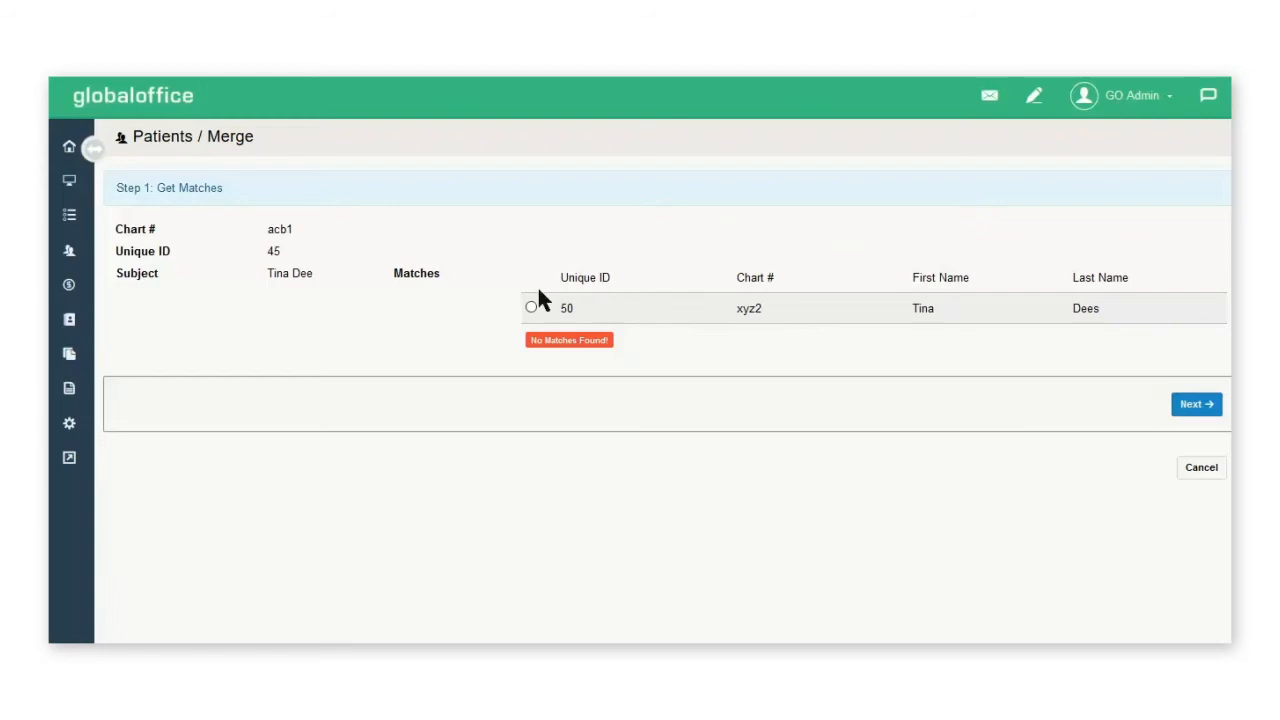
left_click(531, 306)
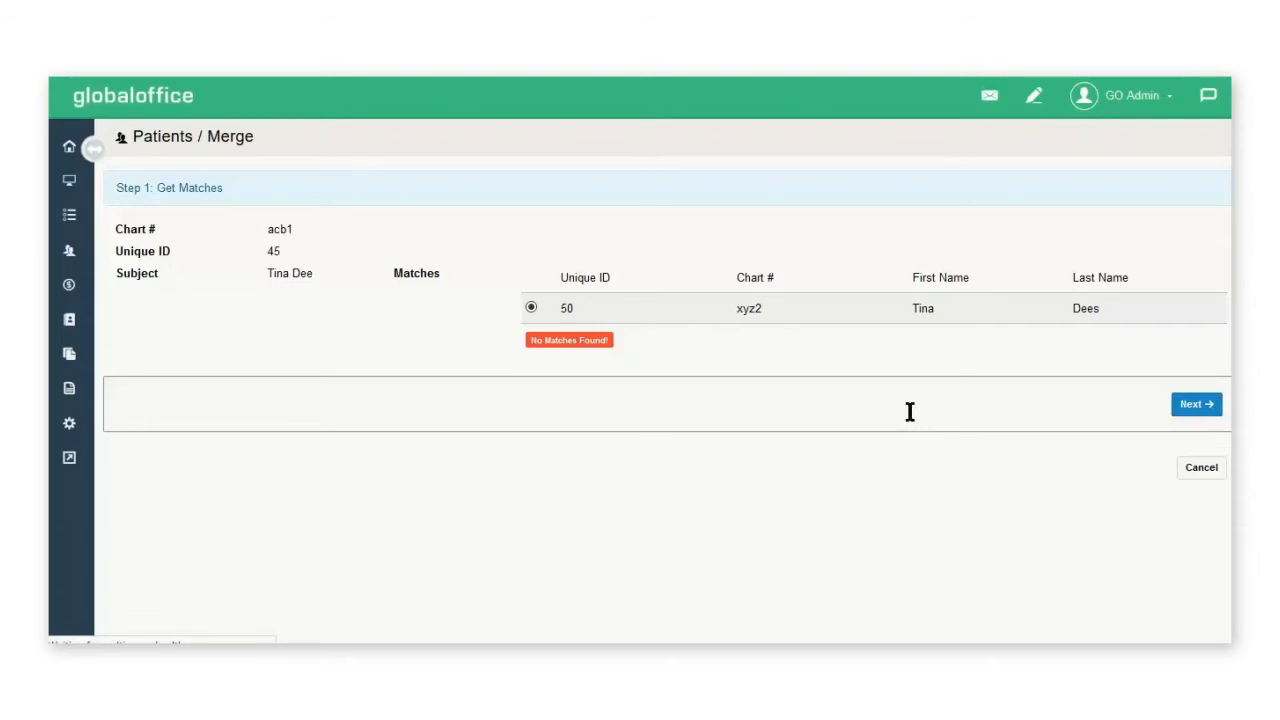
- Reach the merge confirmation and give xyz2 acb1's birth date, 1971-11-01
left_click(1195, 404)
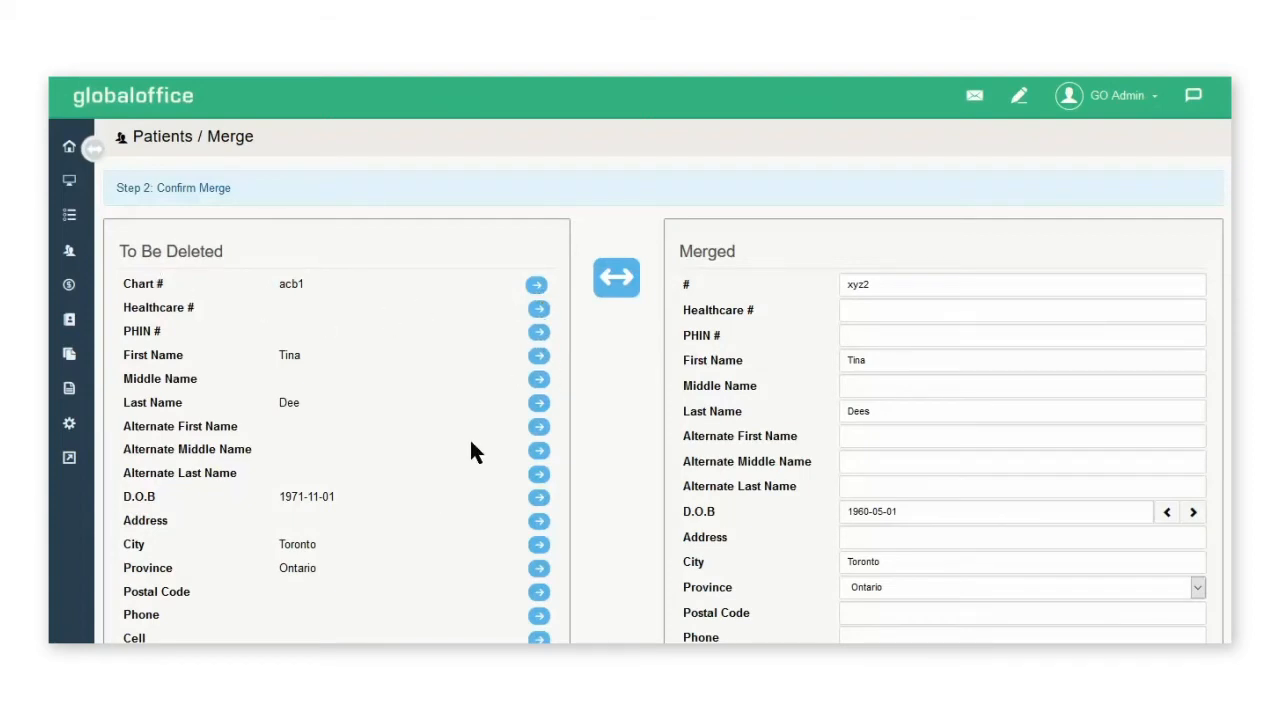
scroll("down", 3)
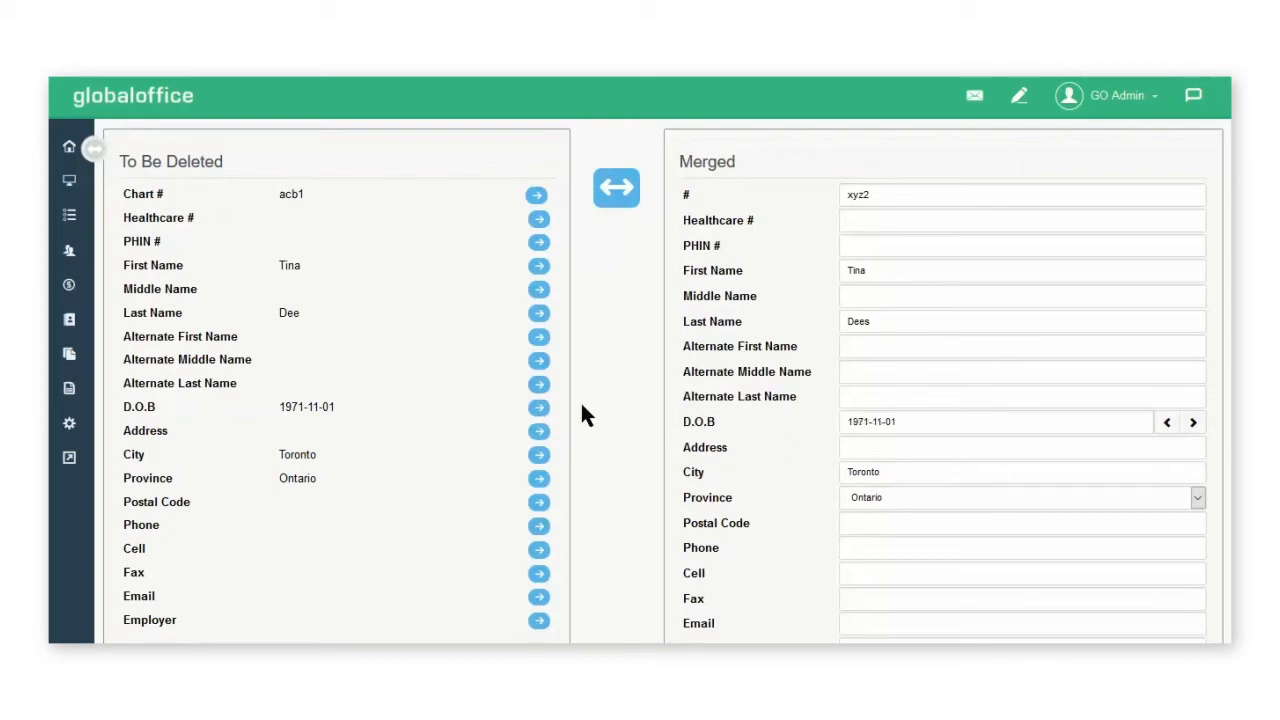
scroll("down", 3)
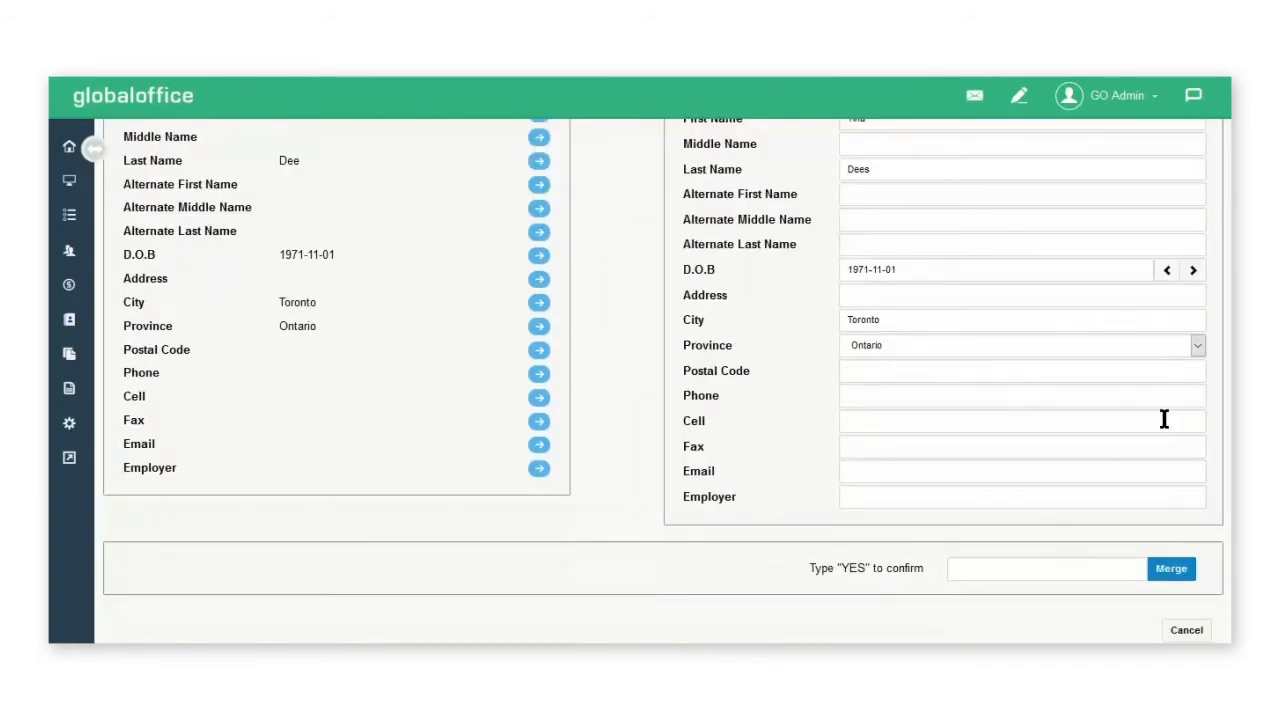
- Type YES to confirm and merge acb1 into xyz2
left_click(1046, 568)
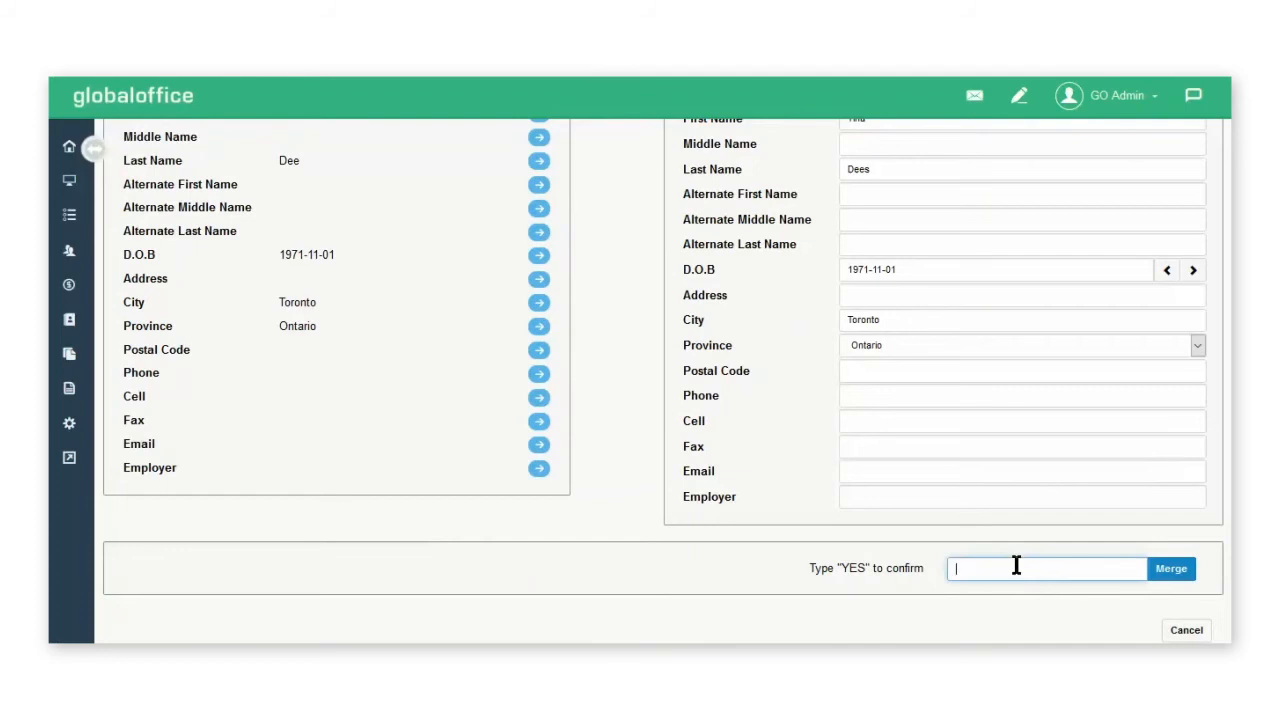
type("YES")
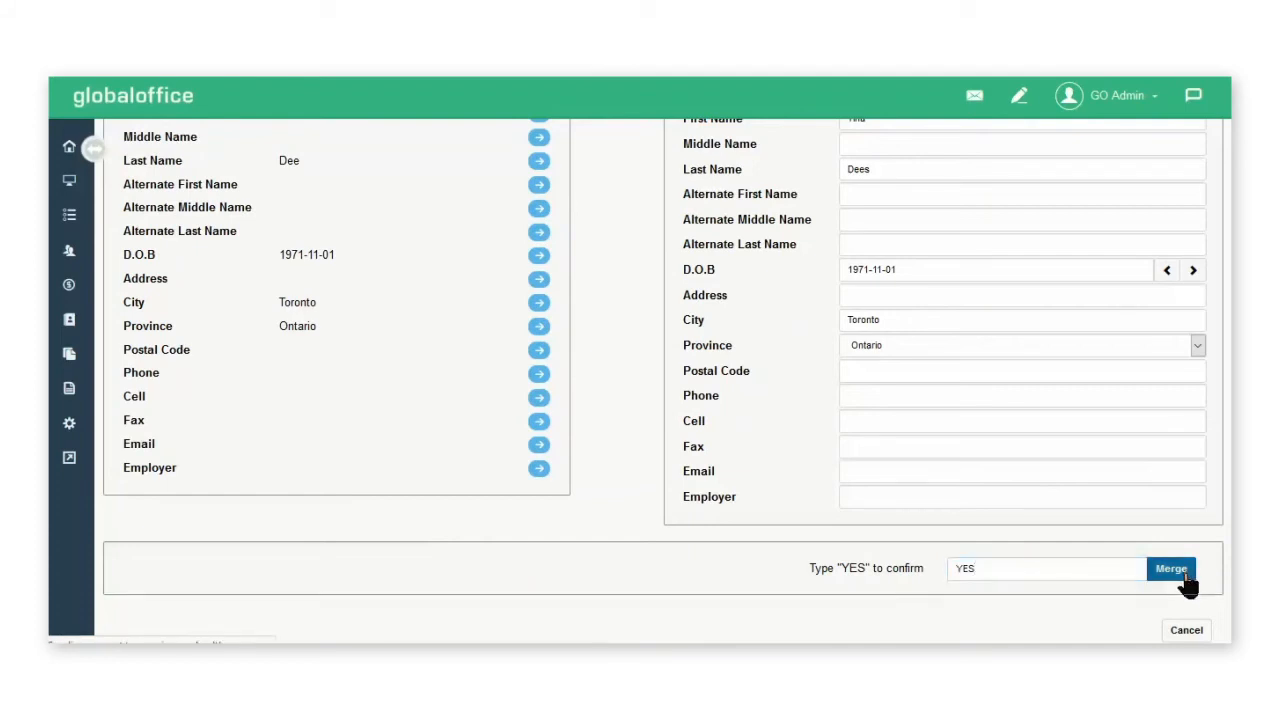
left_click(1170, 568)
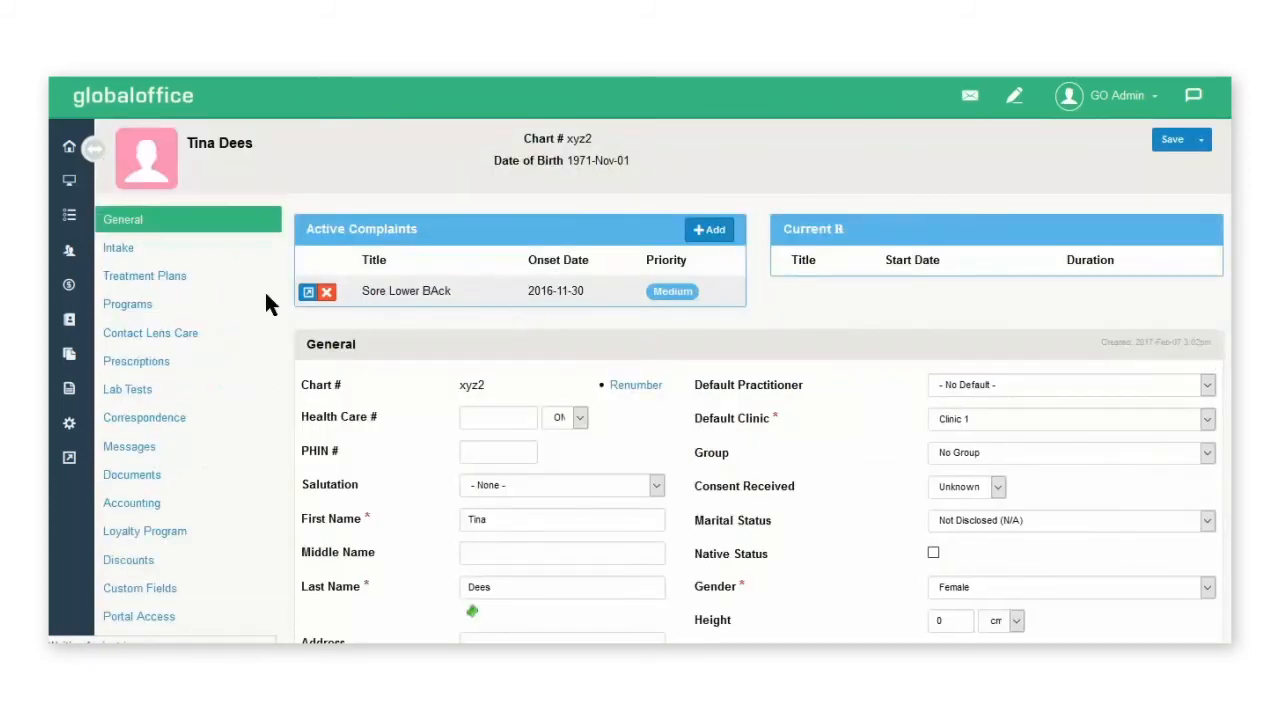
mouse_move(520, 315)
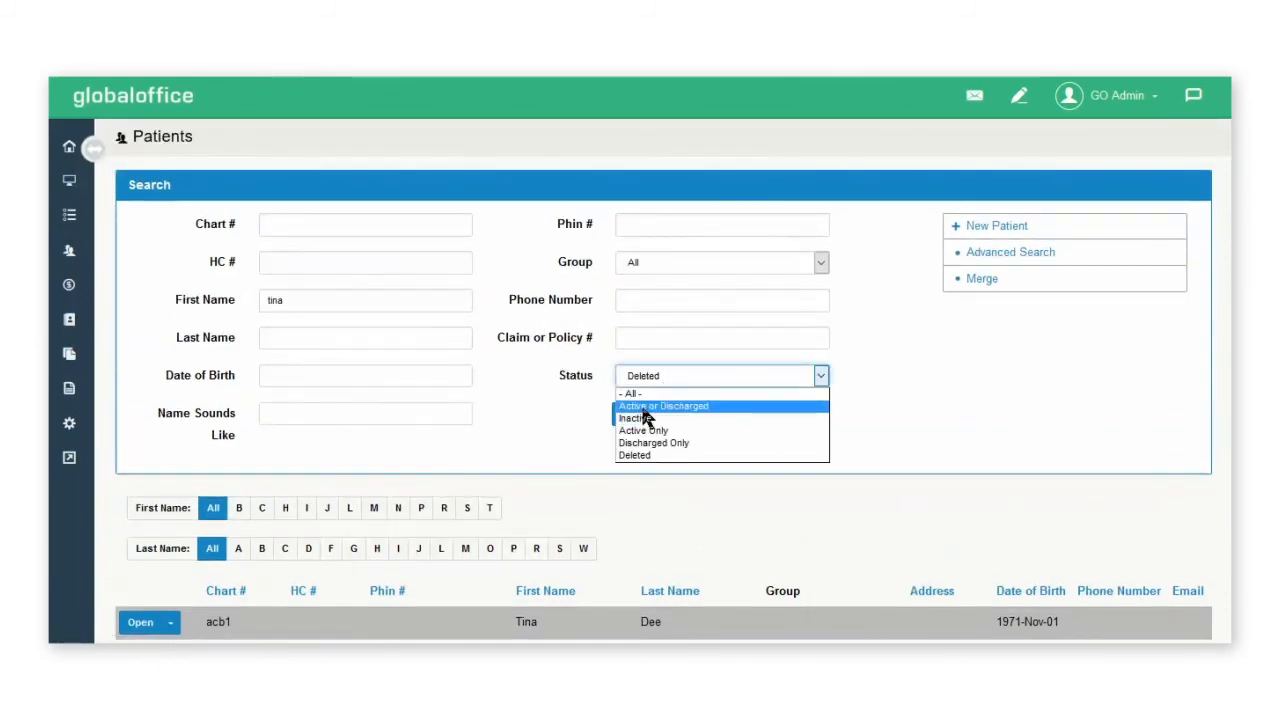
left_click(663, 406)
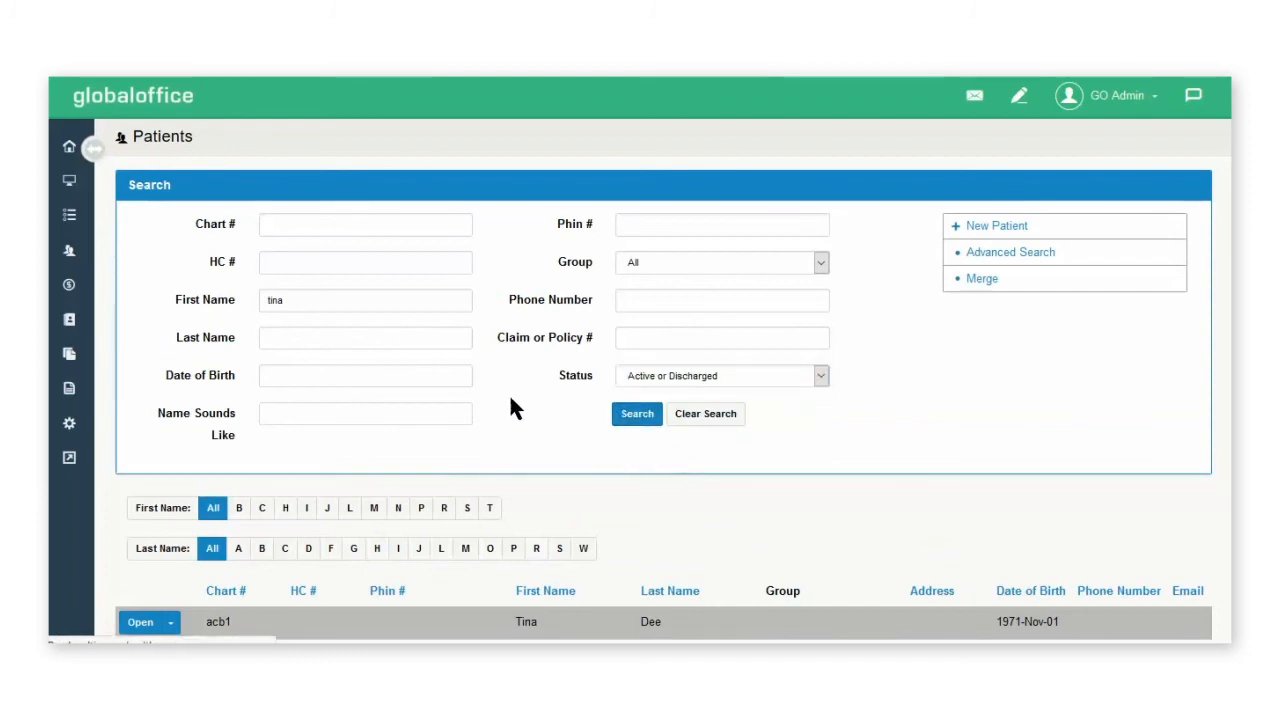
left_click(637, 414)
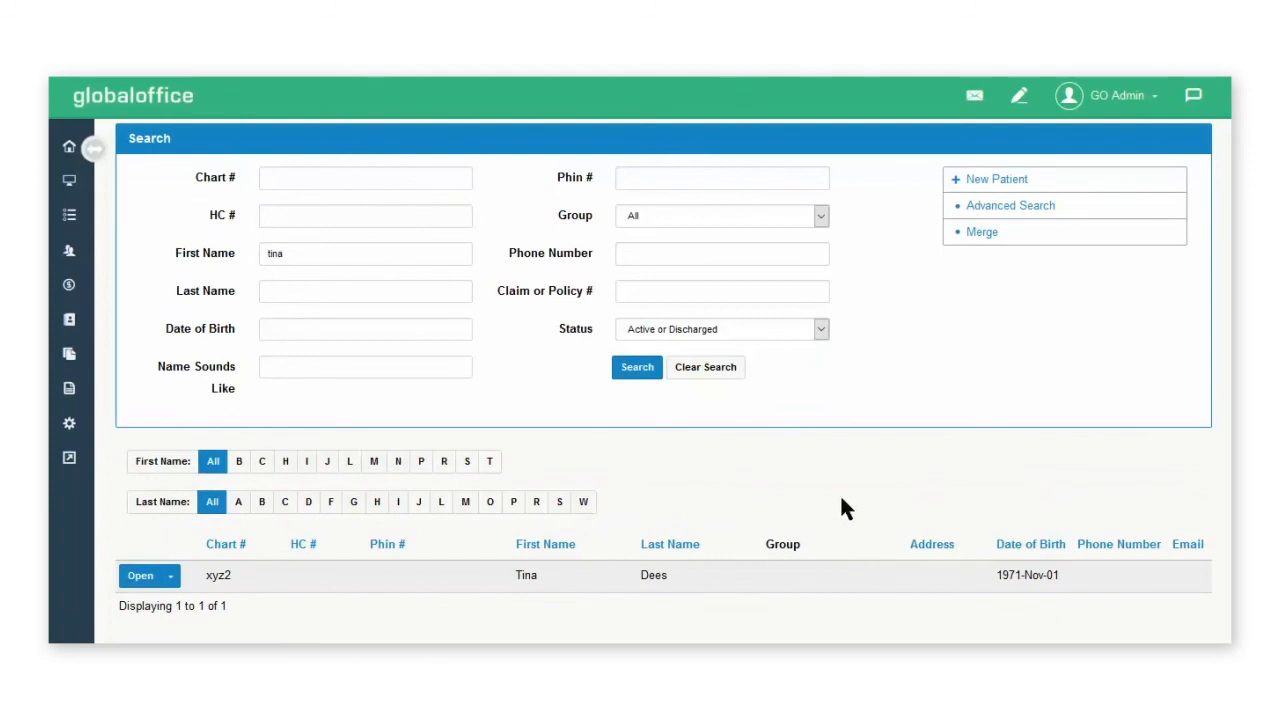
left_click(720, 329)
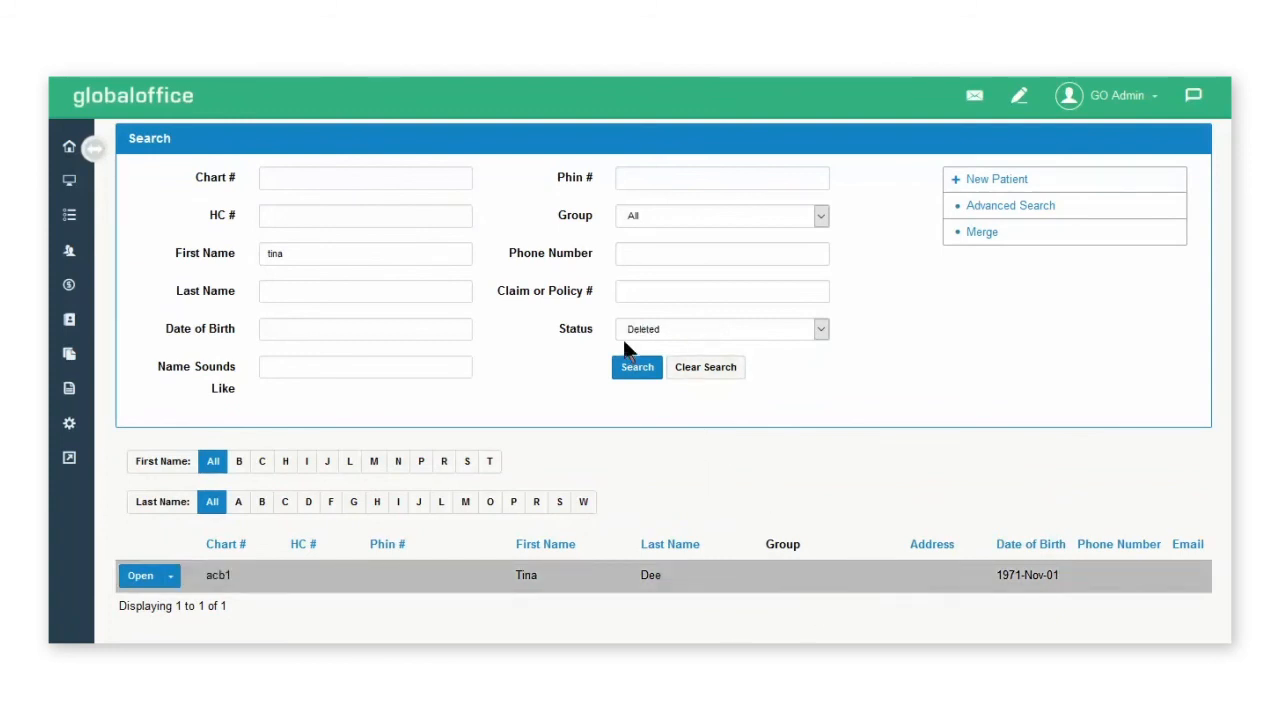
mouse_move(538, 348)
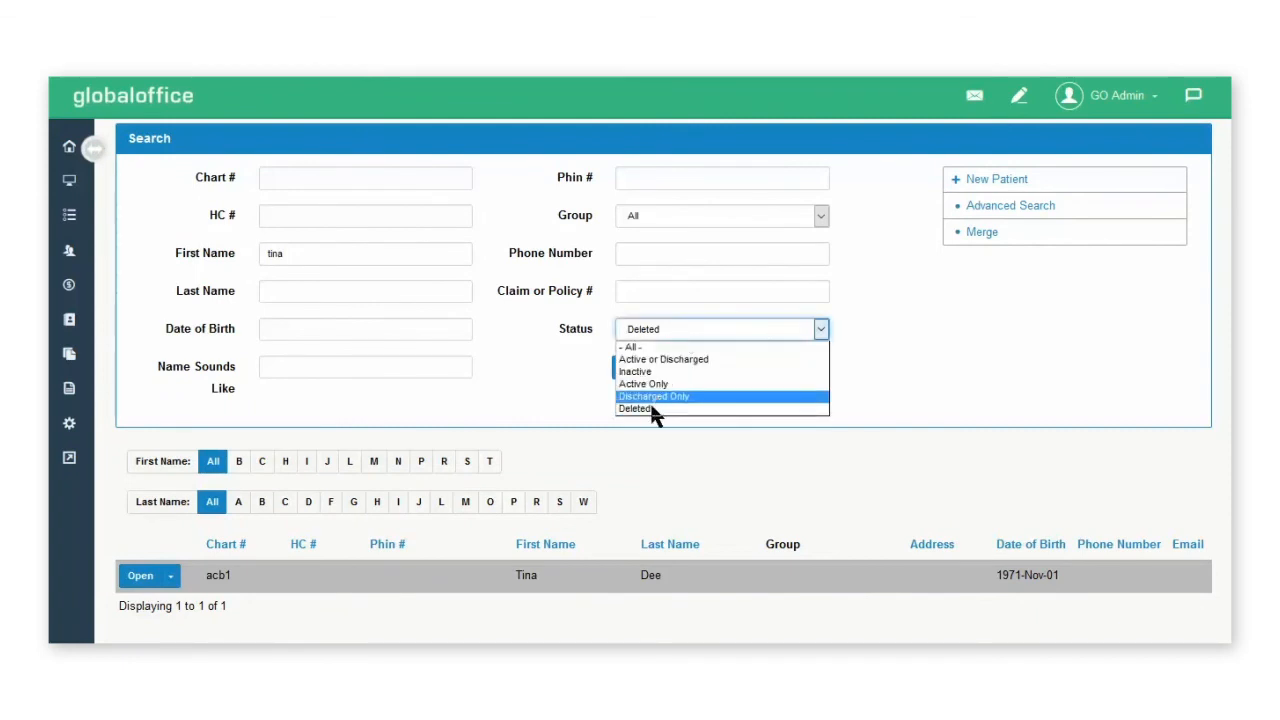
left_click(637, 408)
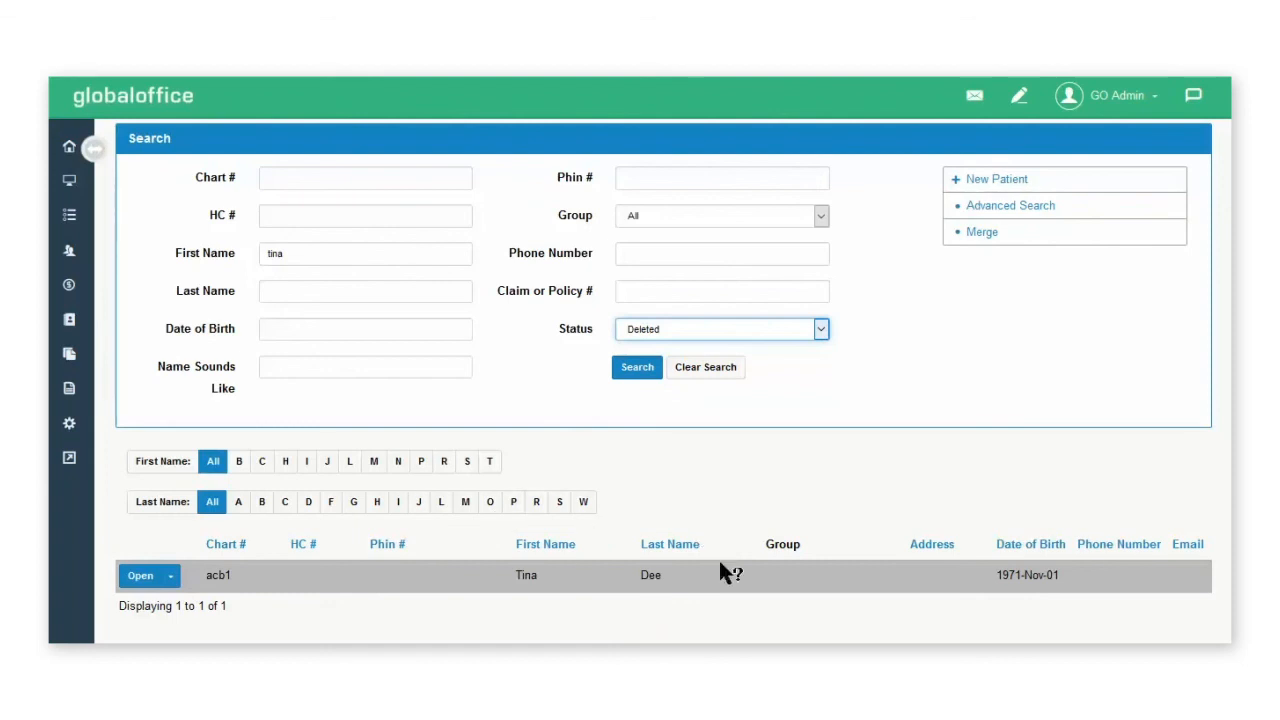
mouse_move(688, 583)
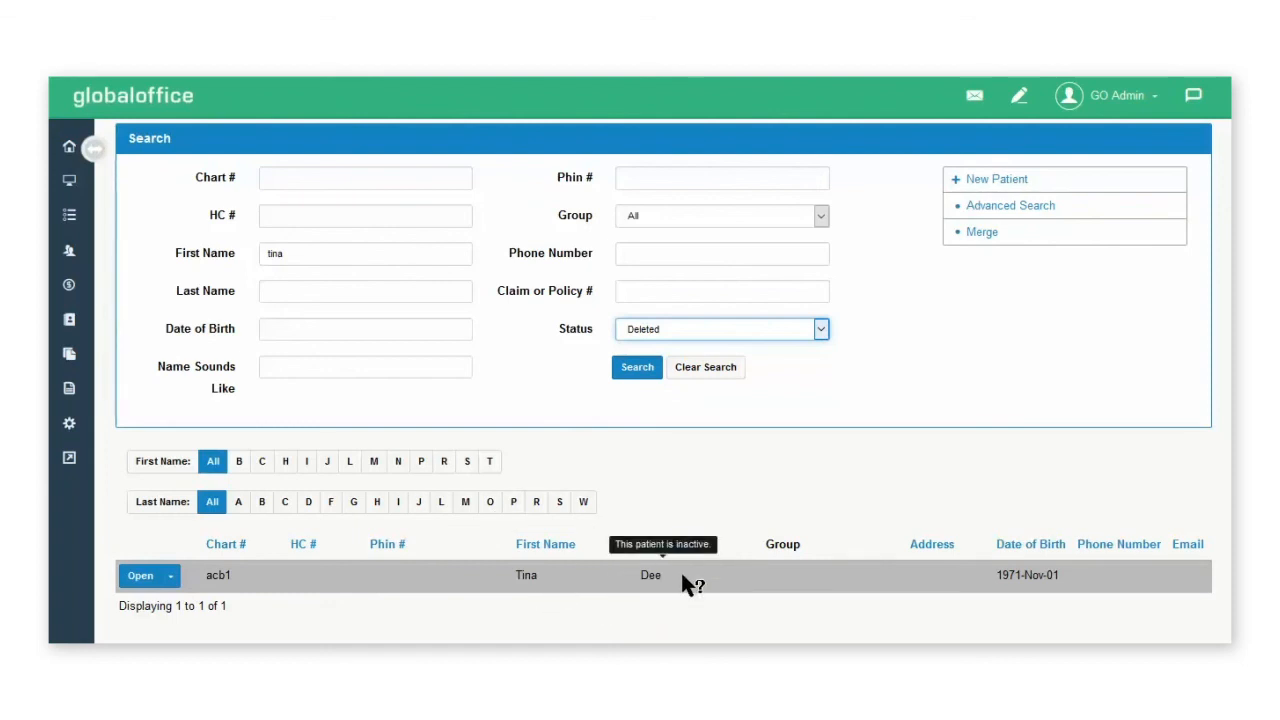